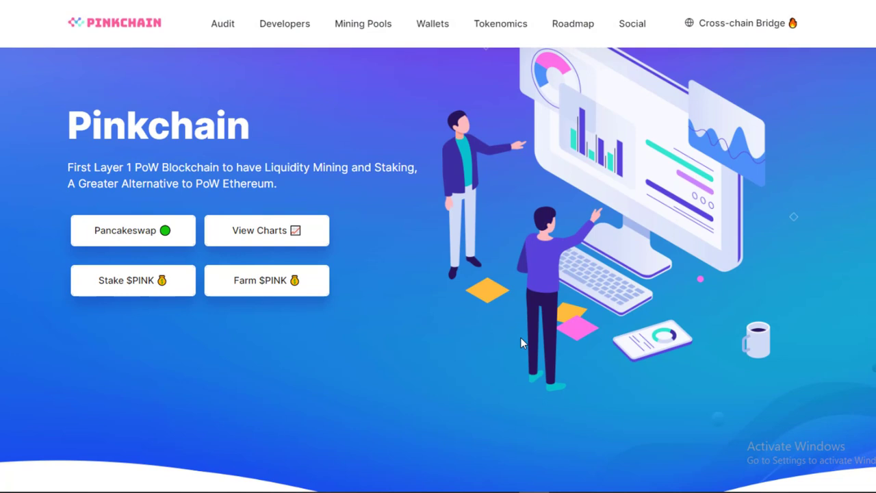
pyautogui.scroll(-3)
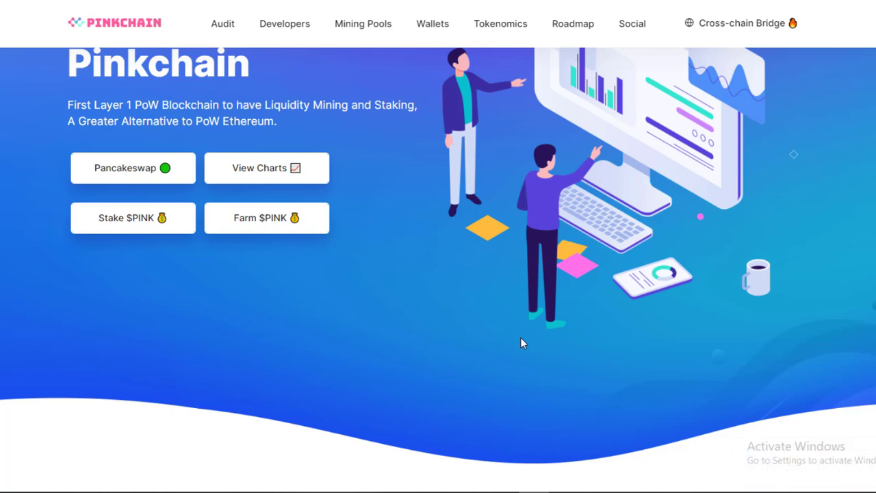
pyautogui.scroll(-3)
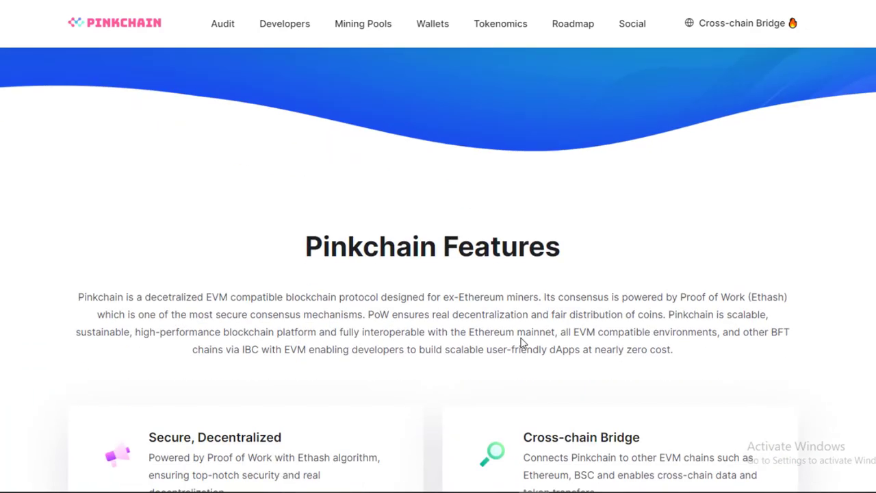
pyautogui.scroll(-3)
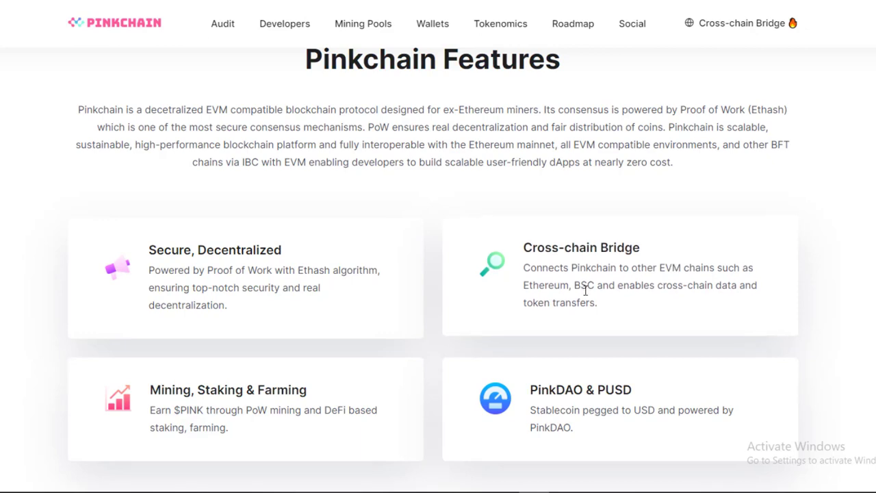
pyautogui.scroll(-3)
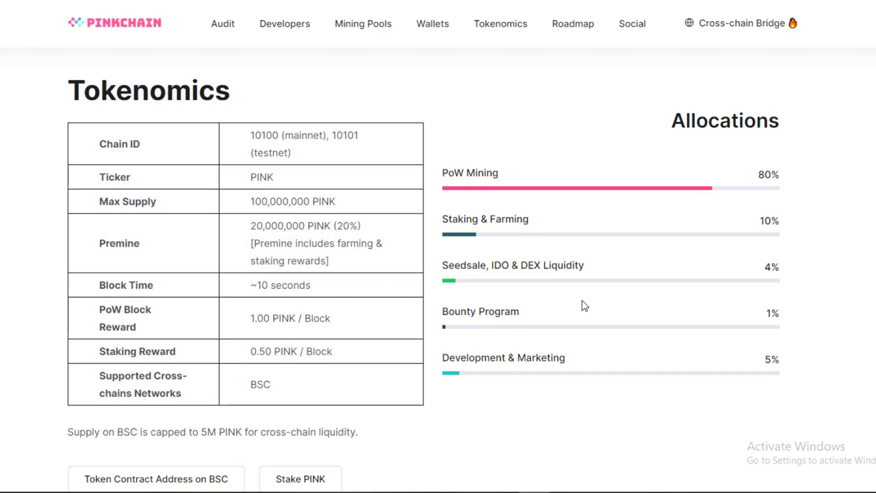
pyautogui.moveTo(601, 274)
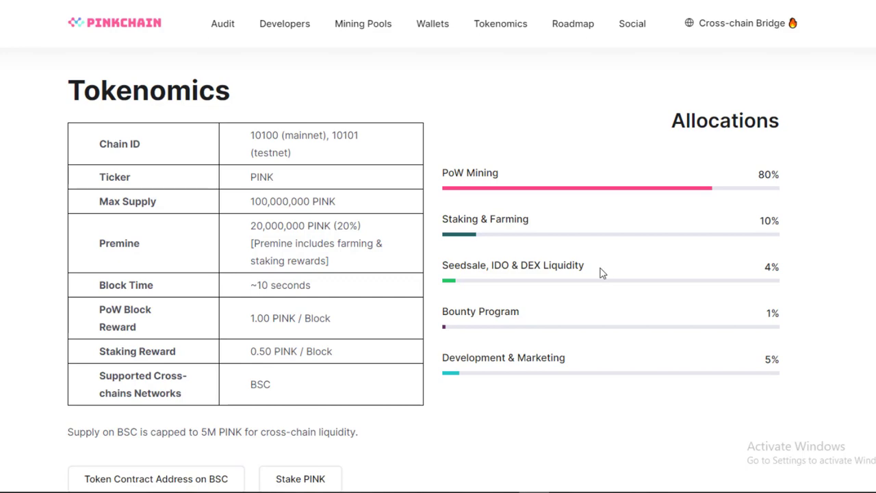
pyautogui.scroll(-3)
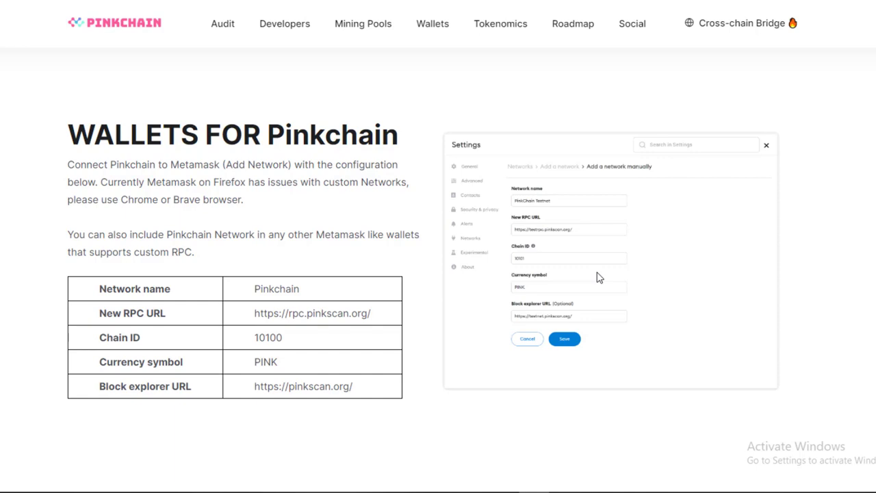
pyautogui.moveTo(440, 322)
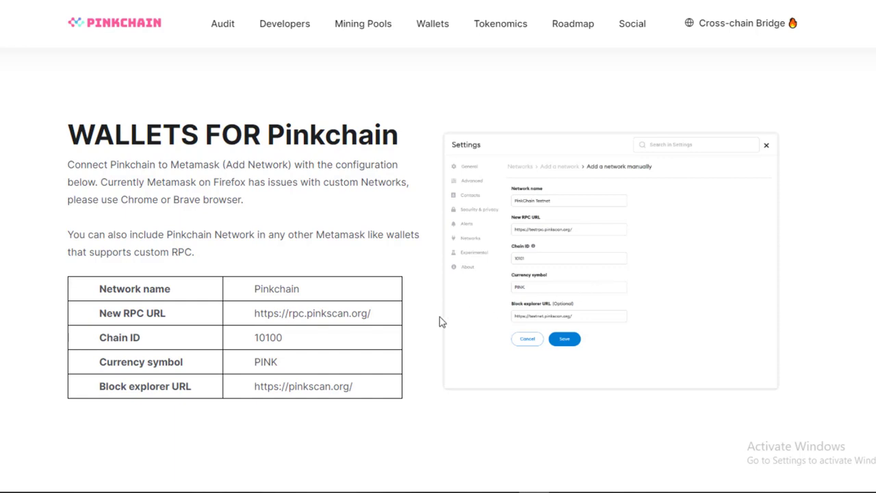
pyautogui.moveTo(438, 323)
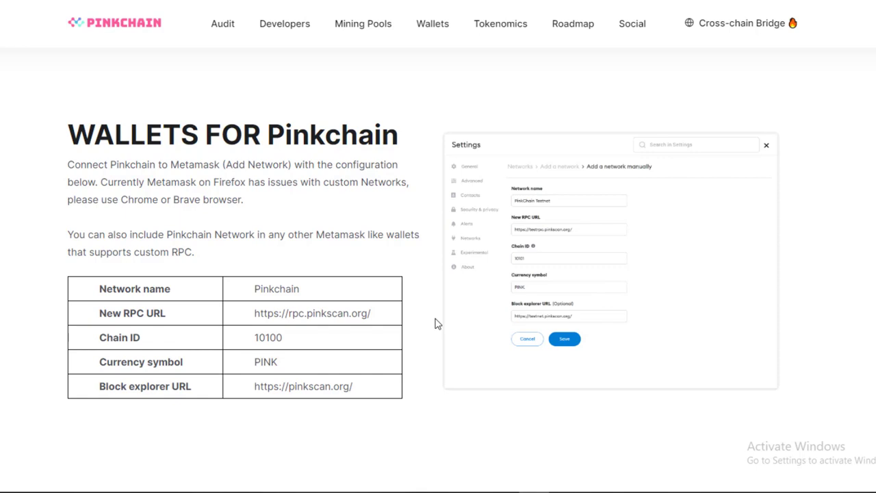
pyautogui.scroll(-3)
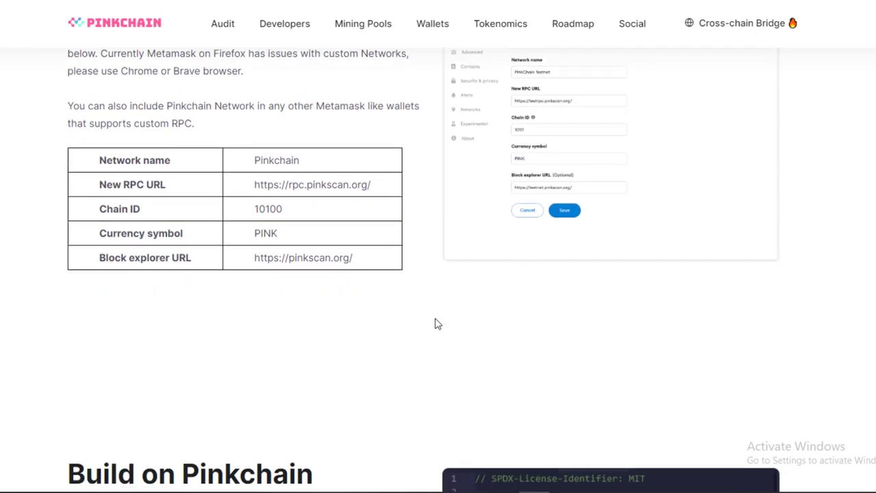
pyautogui.scroll(-3)
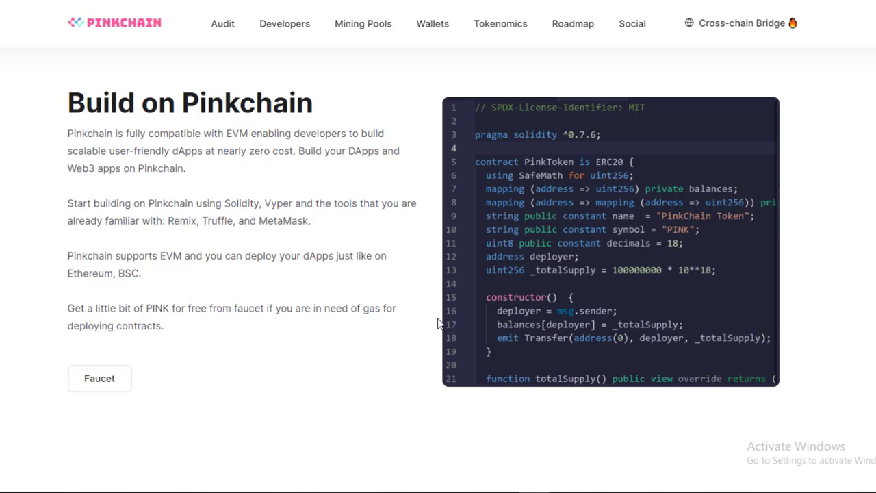
pyautogui.scroll(-3)
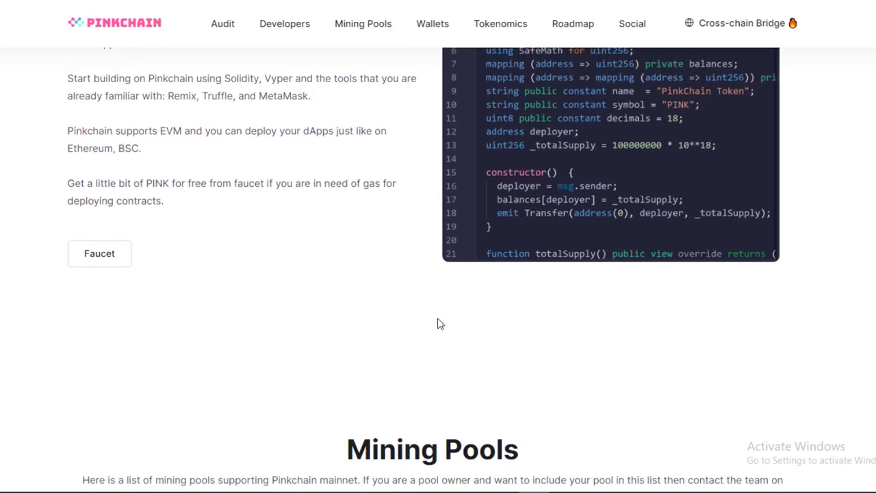
pyautogui.scroll(-3)
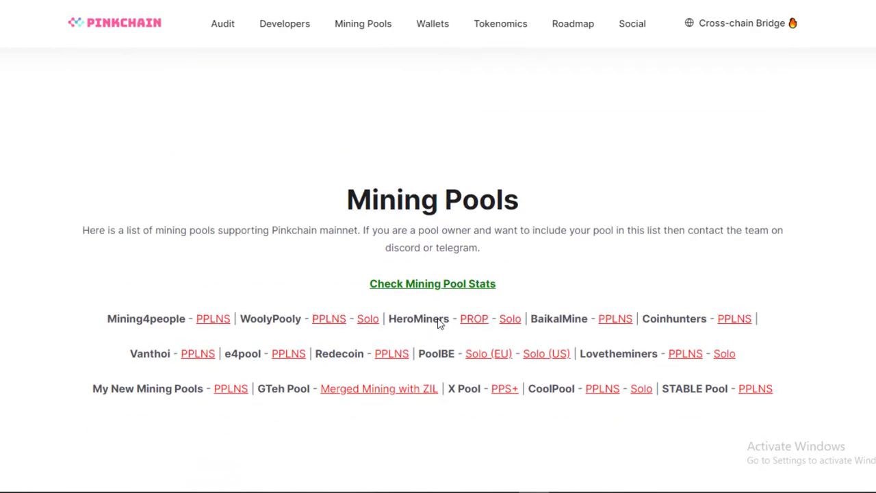